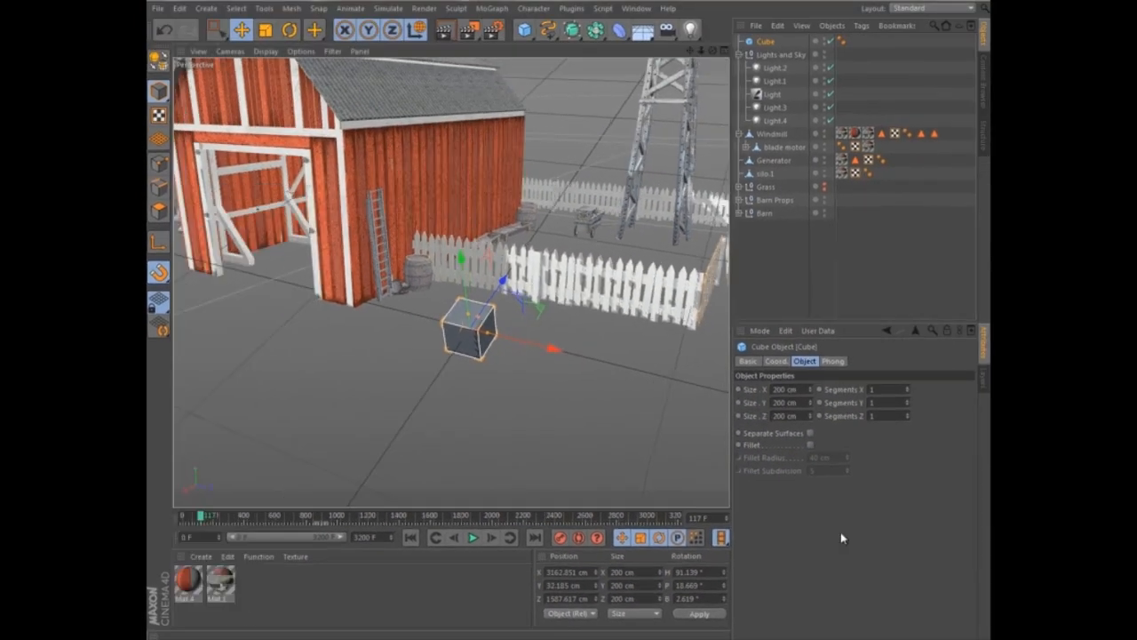
# Add a cube, then switch the workplane mode to Camera Workplane so it follows the camera
pyautogui.click(158, 327)
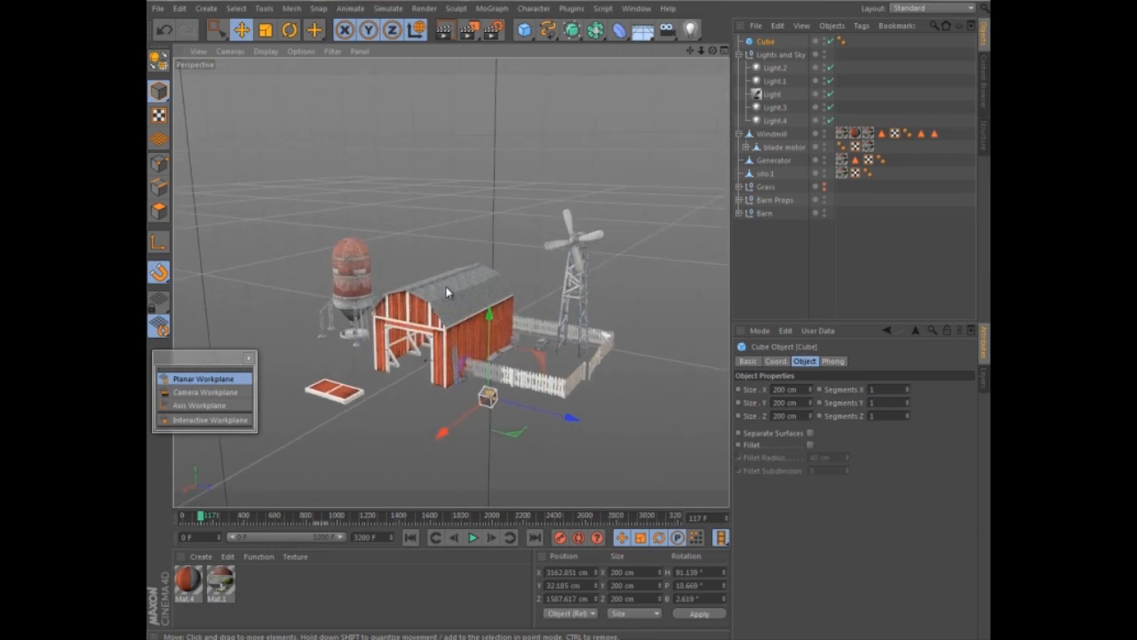
pyautogui.click(210, 393)
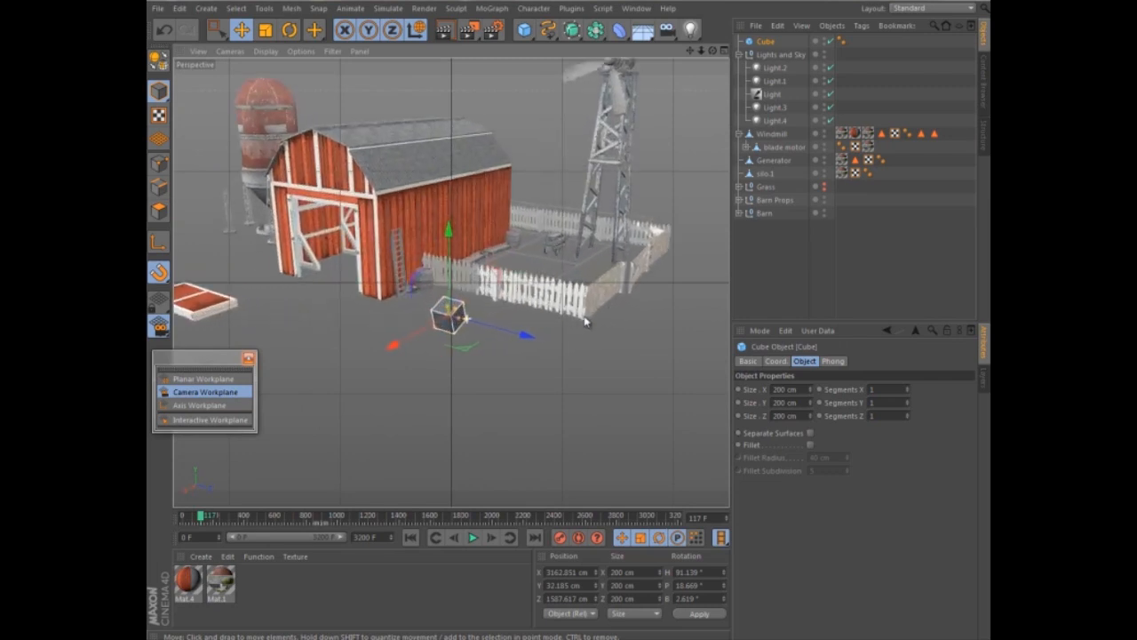
pyautogui.click(204, 393)
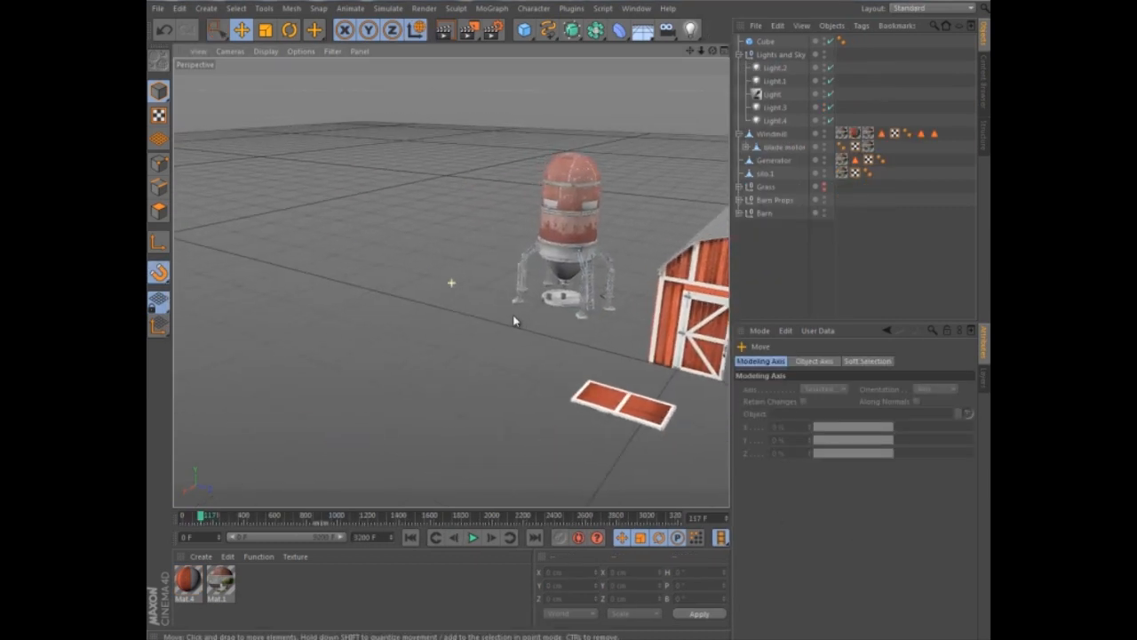
# Create a guide with the Guide Tool, set its Type to Plane and stretch it across the ground
pyautogui.click(263, 7)
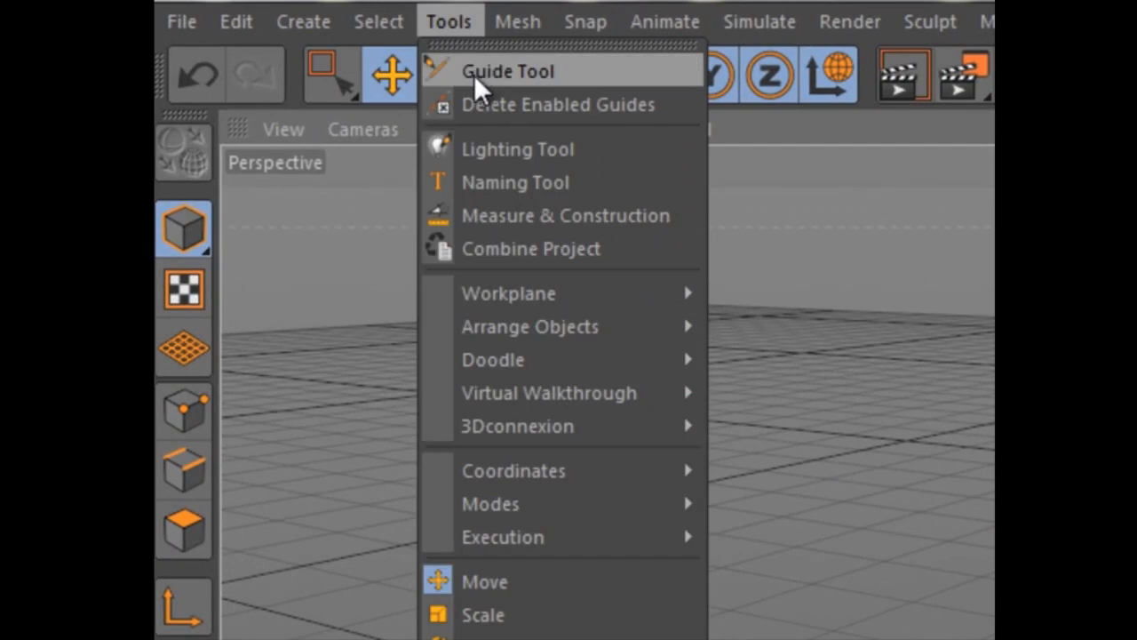
pyautogui.click(508, 71)
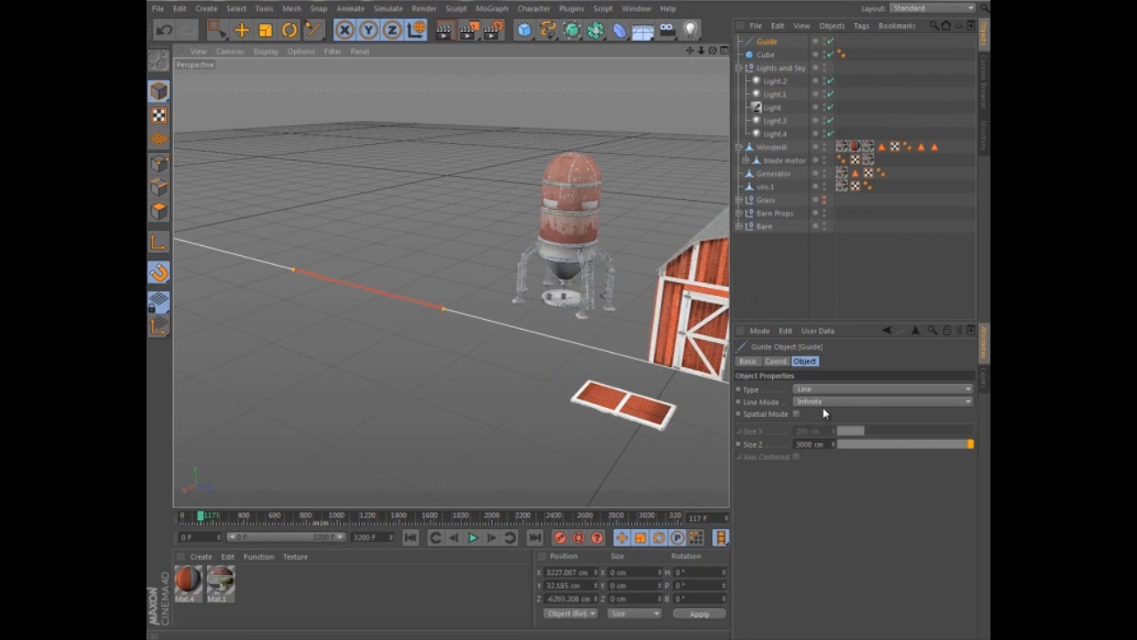
pyautogui.click(880, 402)
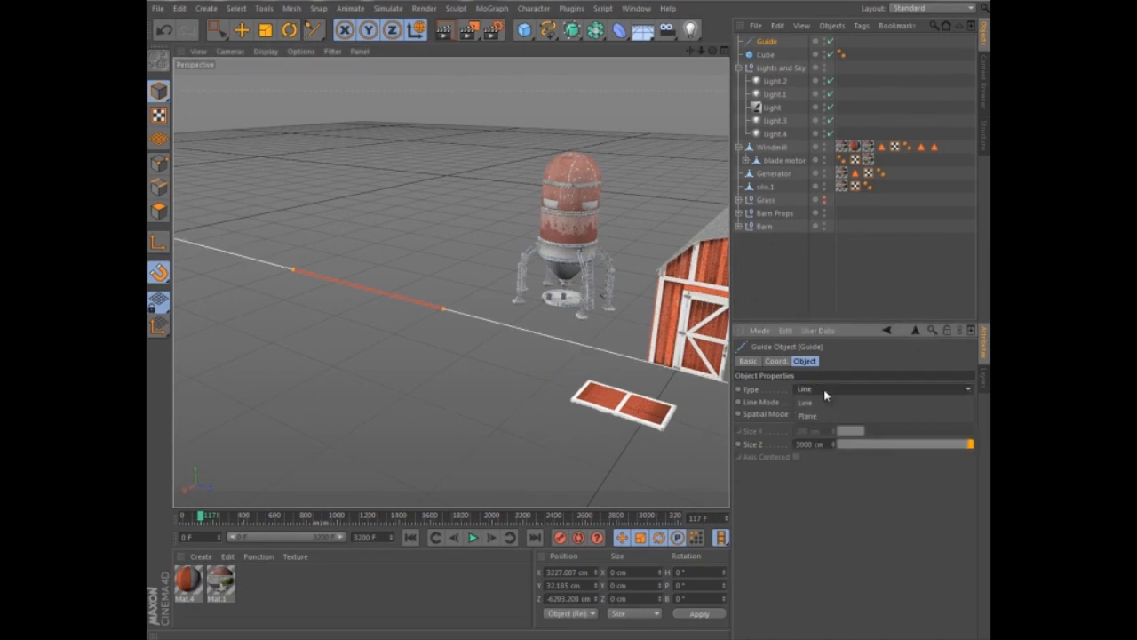
pyautogui.click(885, 387)
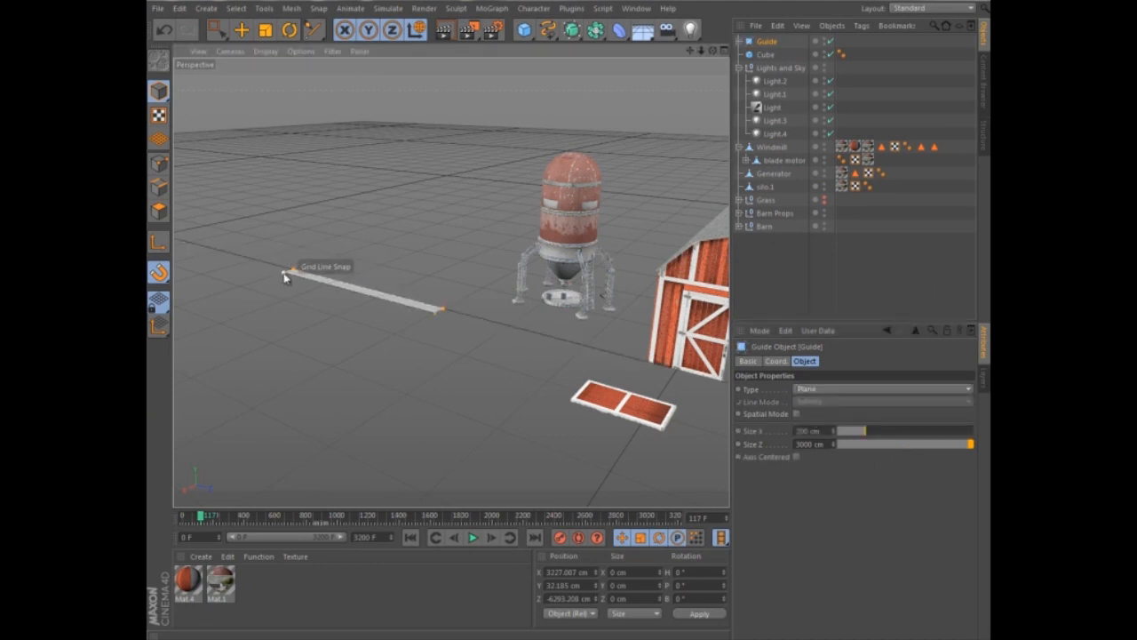
pyautogui.moveTo(284, 276); pyautogui.dragTo(373, 382)
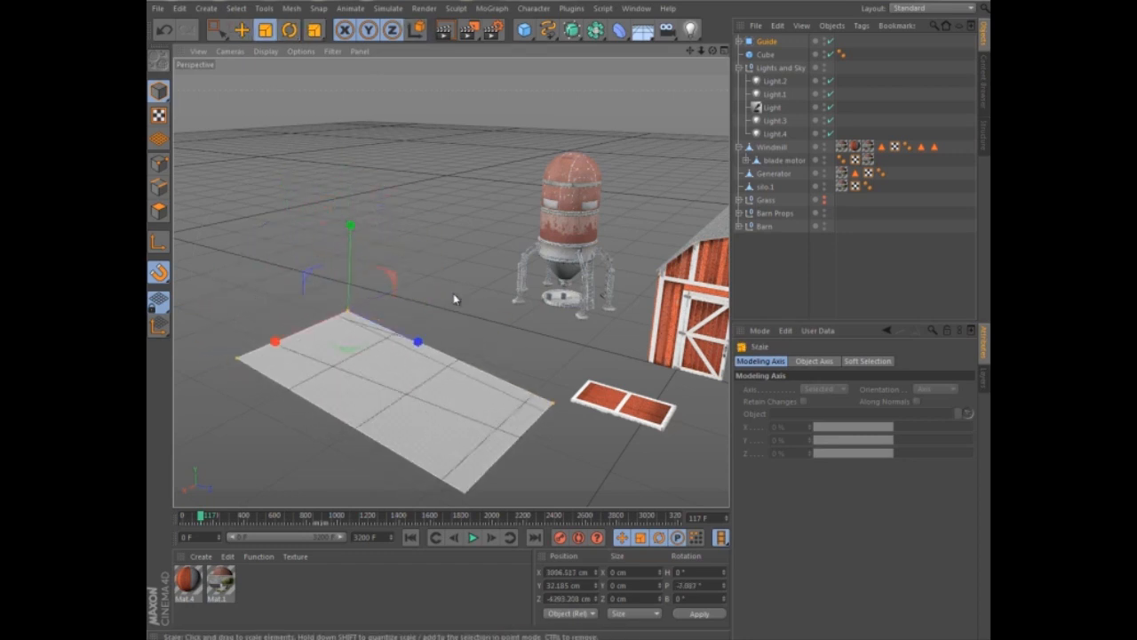
# Uncheck Guides in the viewport Filter menu so guides are hidden
pyautogui.click(333, 50)
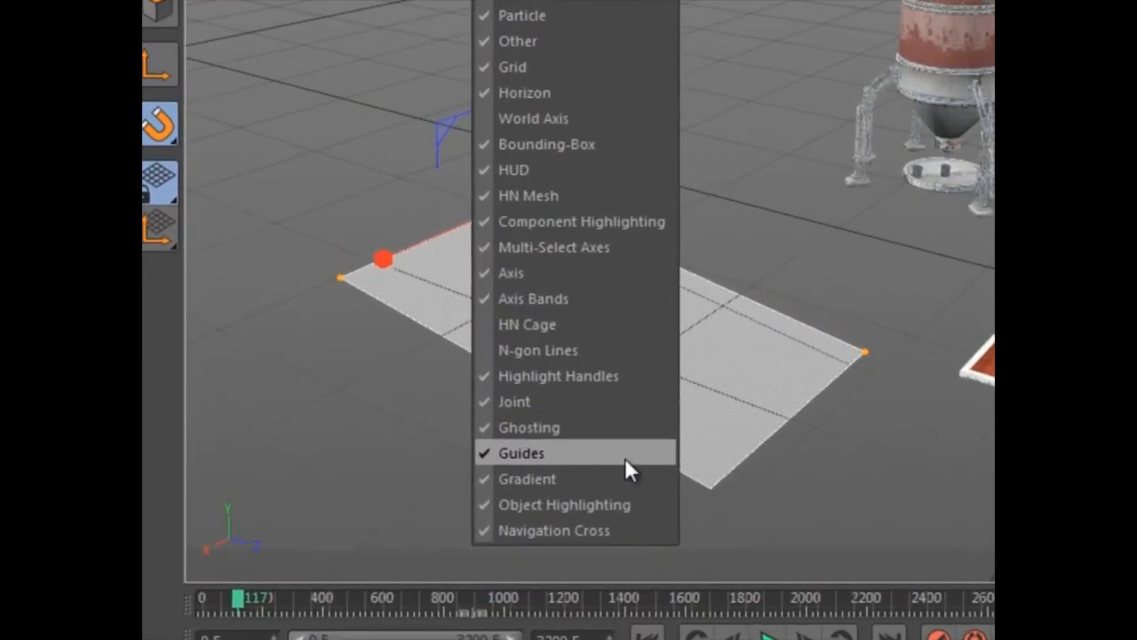
pyautogui.click(521, 453)
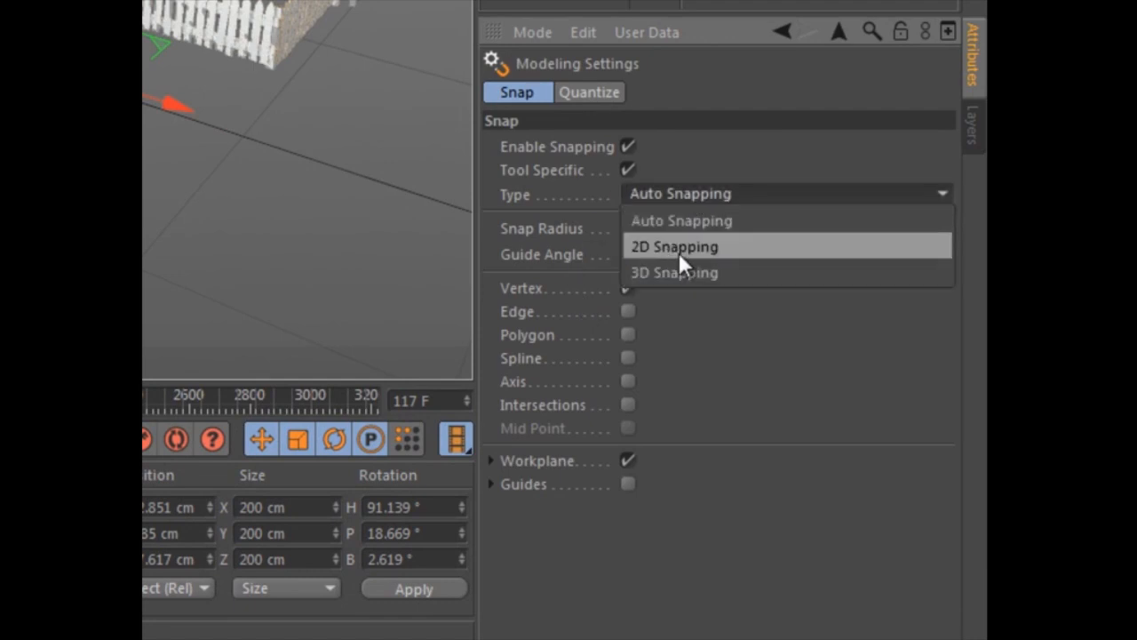
# Set the snap Type to 2D Snapping and vertex-snap the cube onto Barn Hinge.2
pyautogui.click(681, 220)
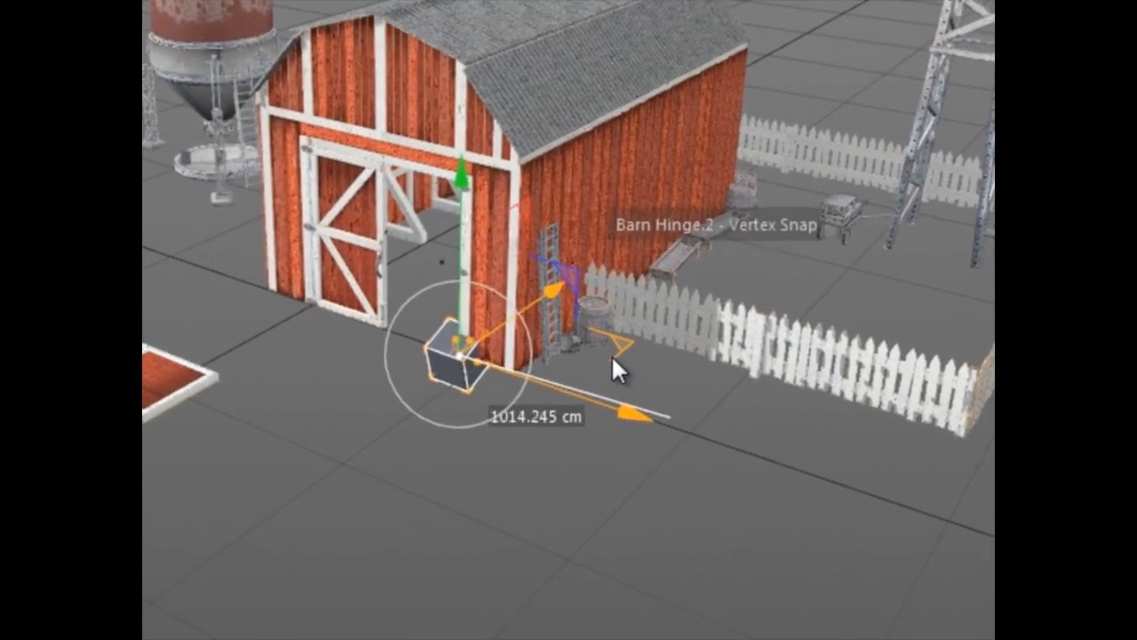
pyautogui.moveTo(619, 368); pyautogui.dragTo(654, 377)
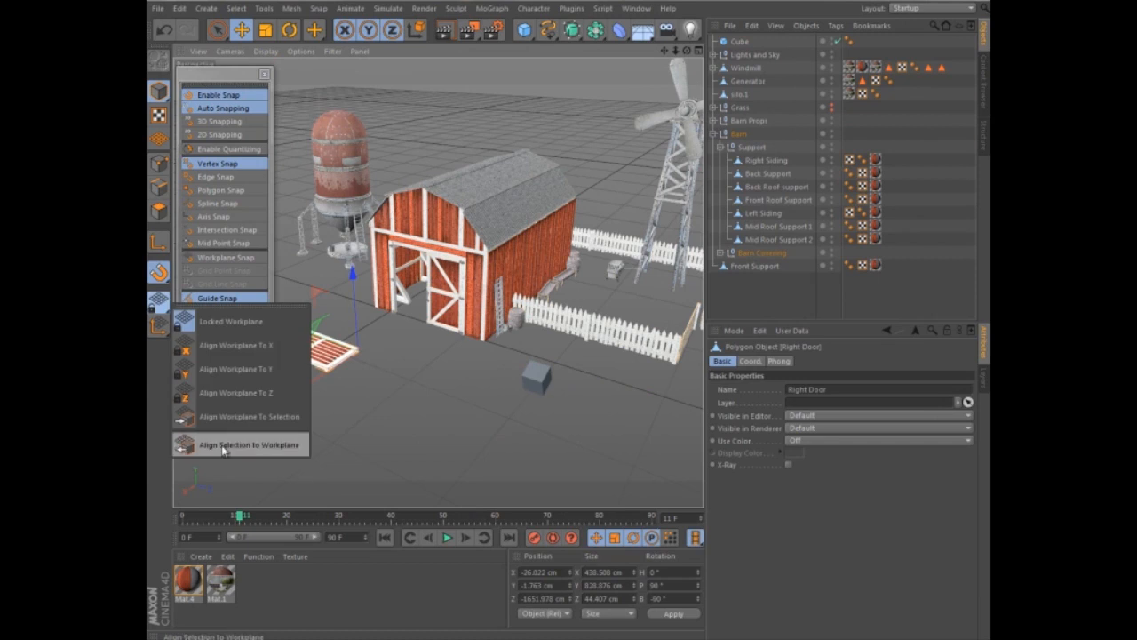
# Align Right Door to the workplane and slide it along dynamic guides into the barn doorway
pyautogui.click(249, 444)
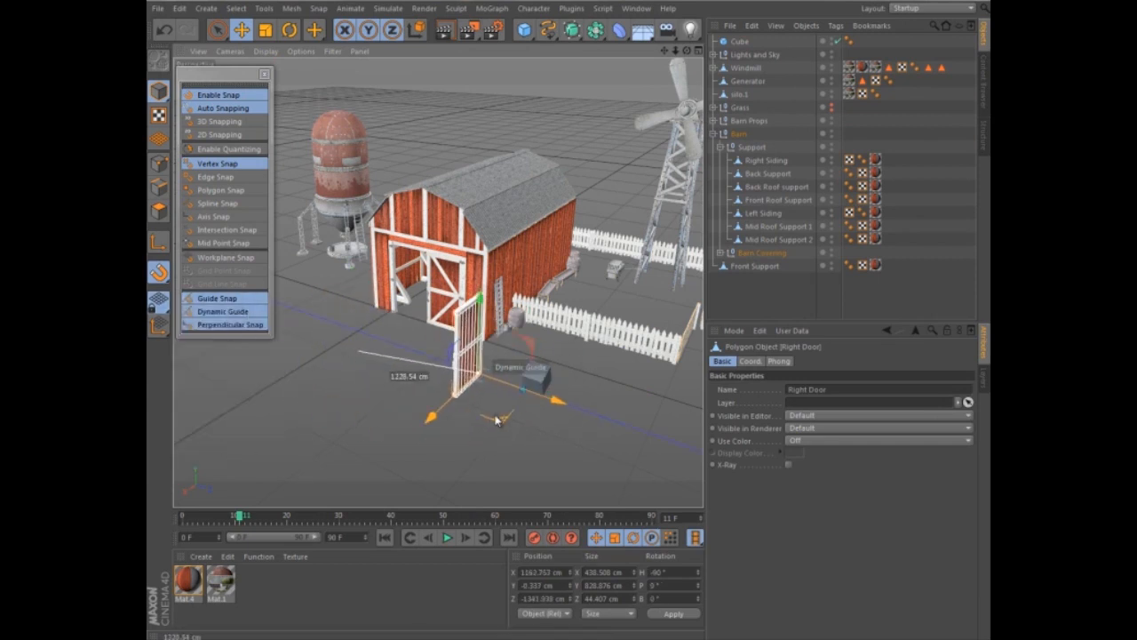
pyautogui.moveTo(498, 423); pyautogui.dragTo(477, 507)
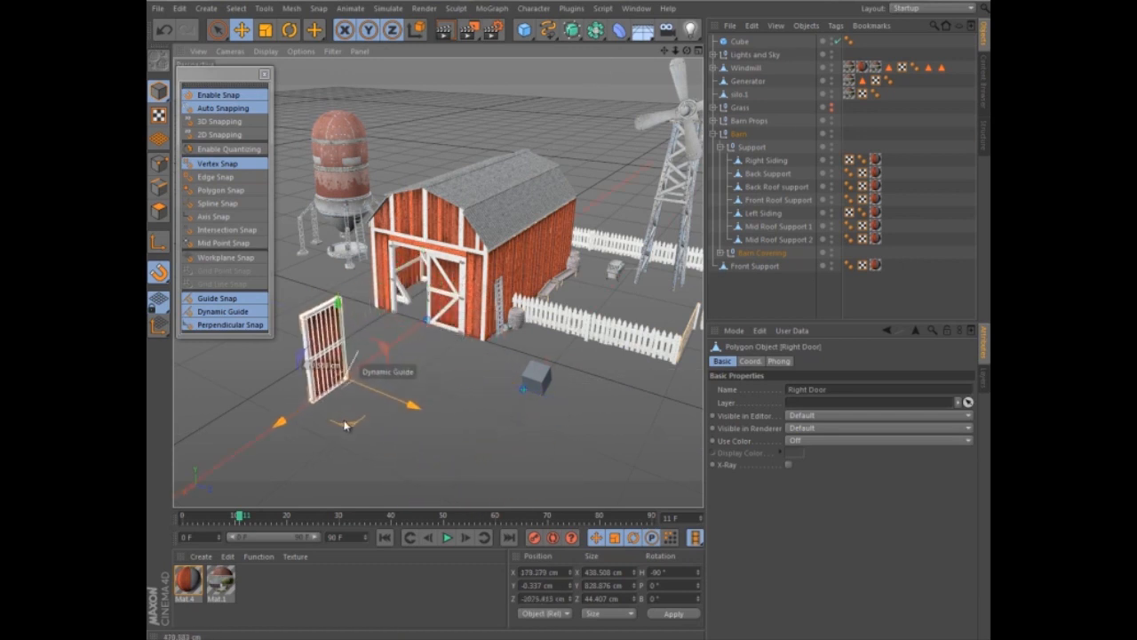
pyautogui.moveTo(345, 424); pyautogui.dragTo(329, 382)
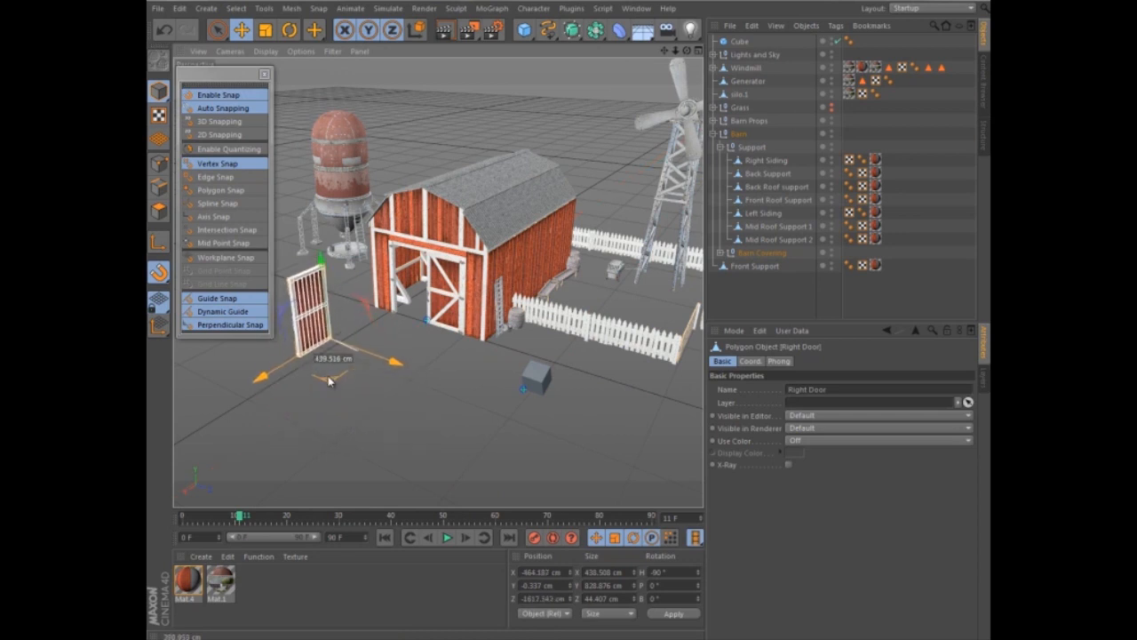
pyautogui.moveTo(329, 382); pyautogui.dragTo(359, 402)
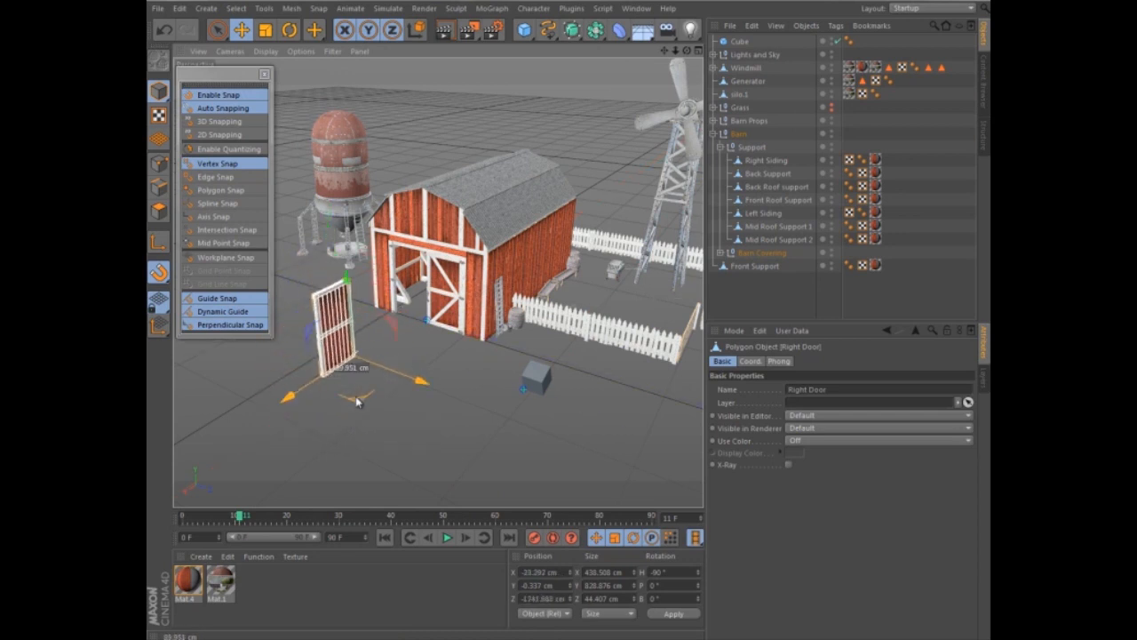
pyautogui.moveTo(358, 402); pyautogui.dragTo(400, 394)
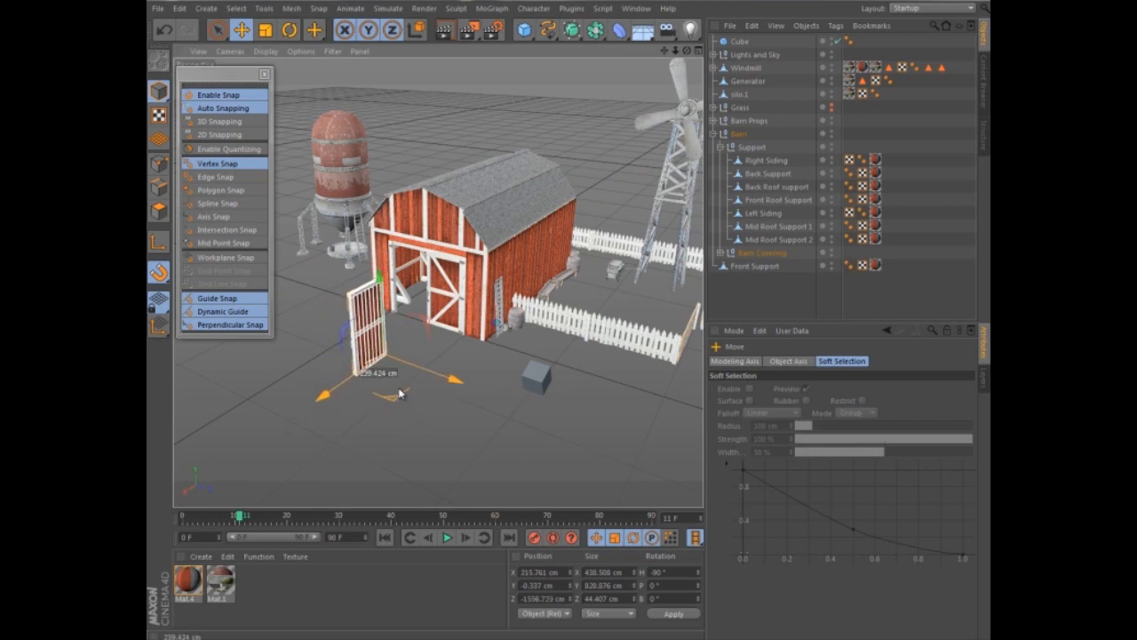